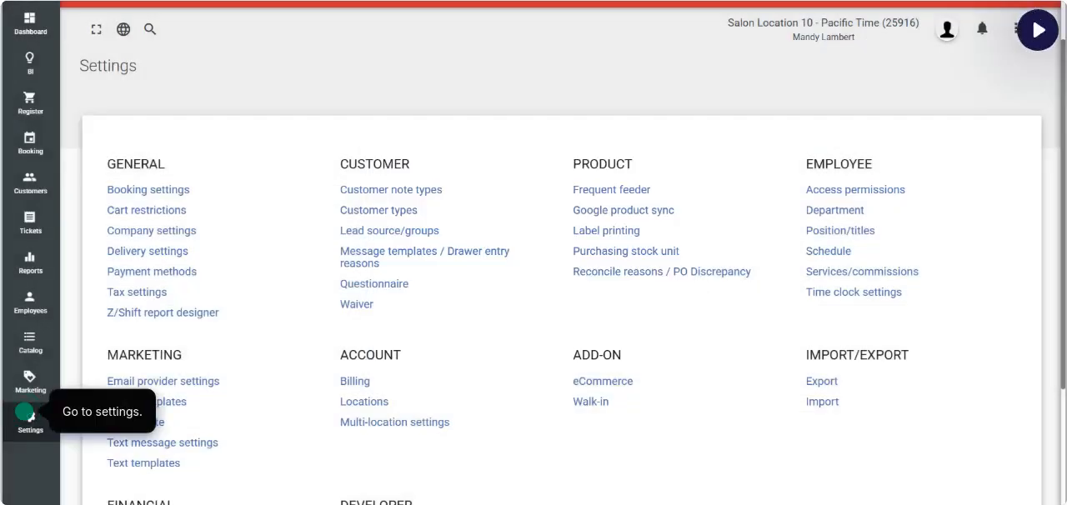
Open My Website and review subdomain, title, favicon, logo, store alias and featured-item switches
scroll("down", 3)
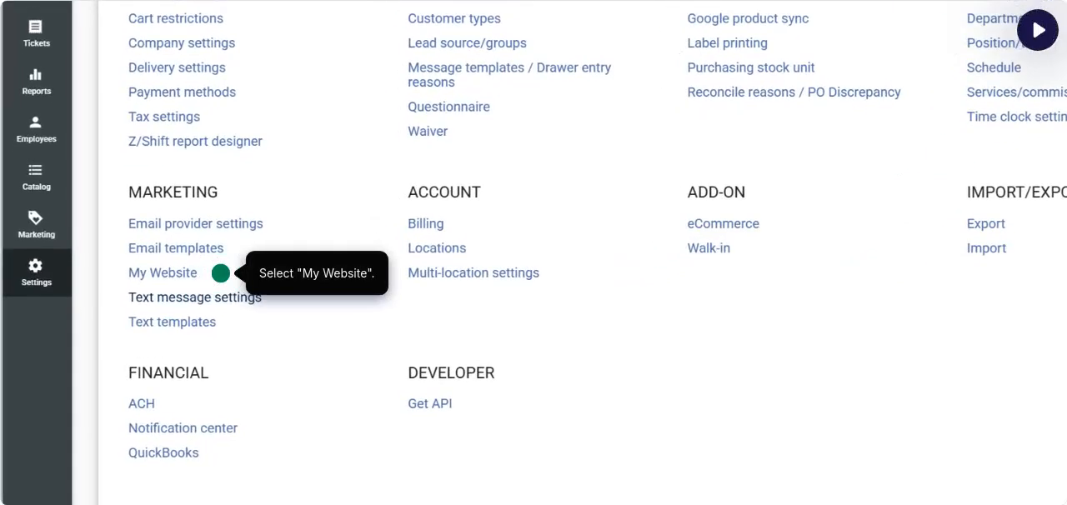
left_click(163, 272)
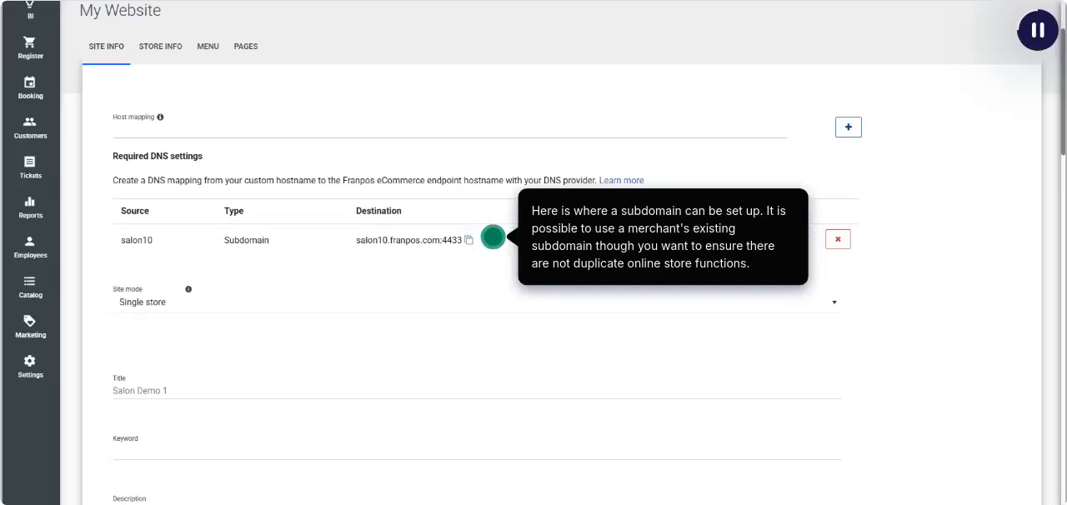
mouse_move(491, 238)
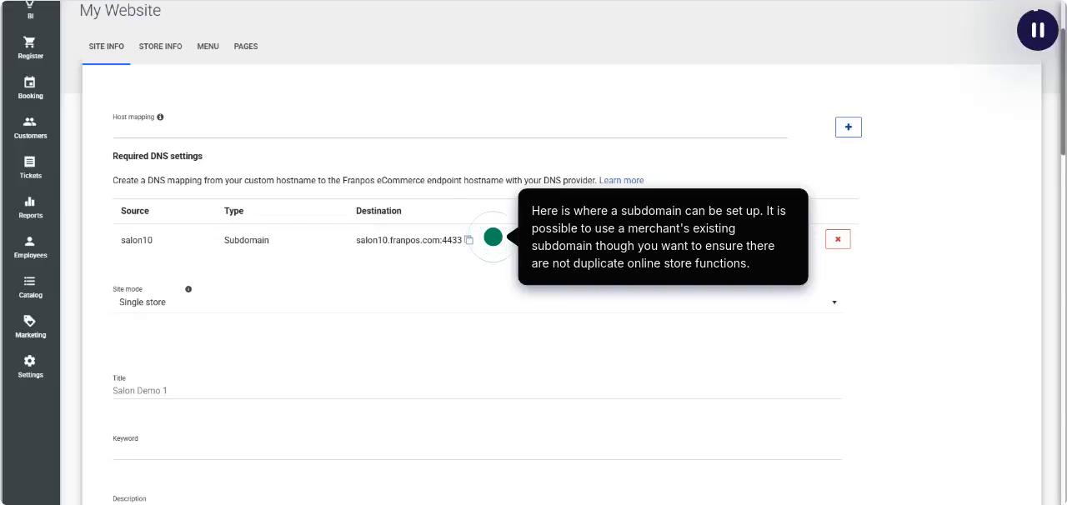
scroll("down", 3)
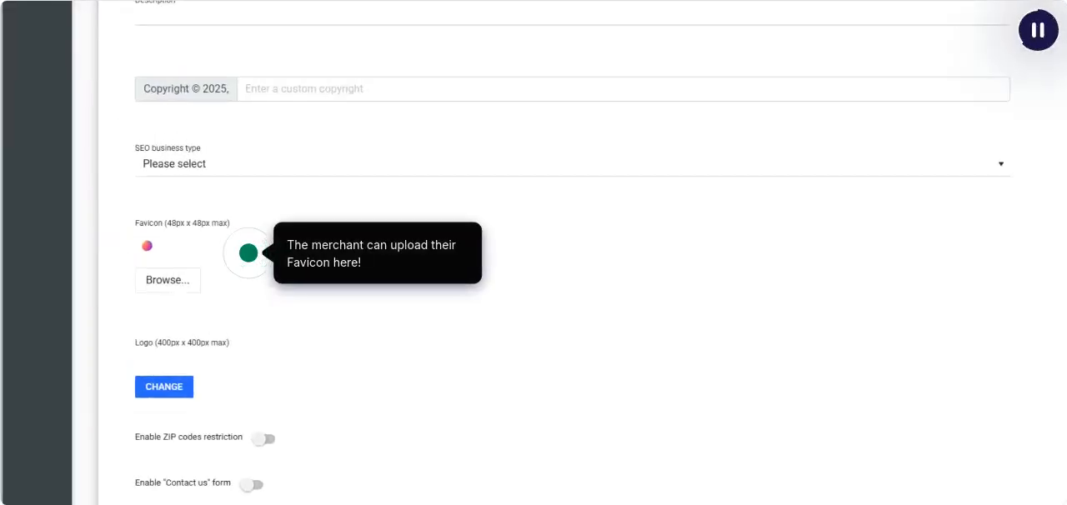
scroll("down", 3)
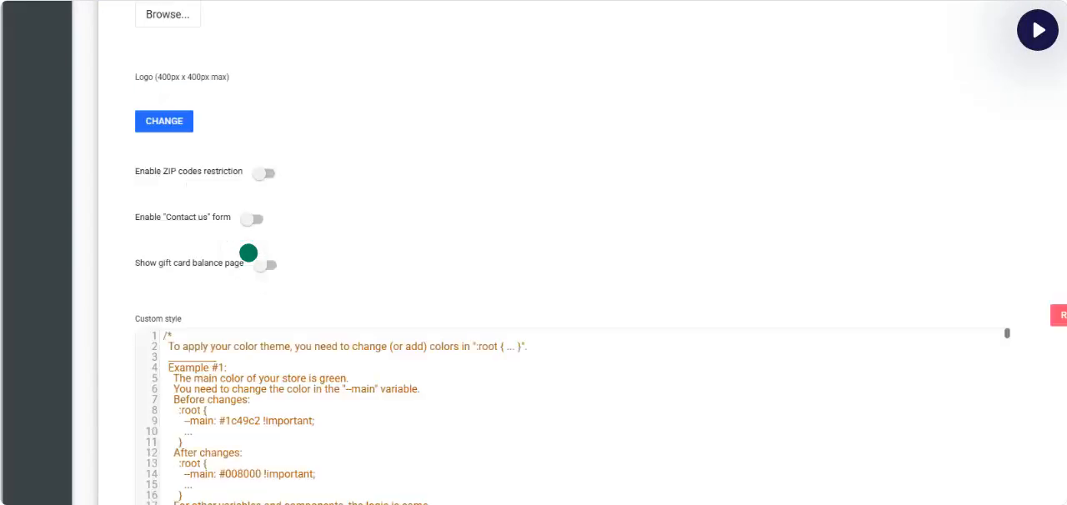
left_click(1037, 30)
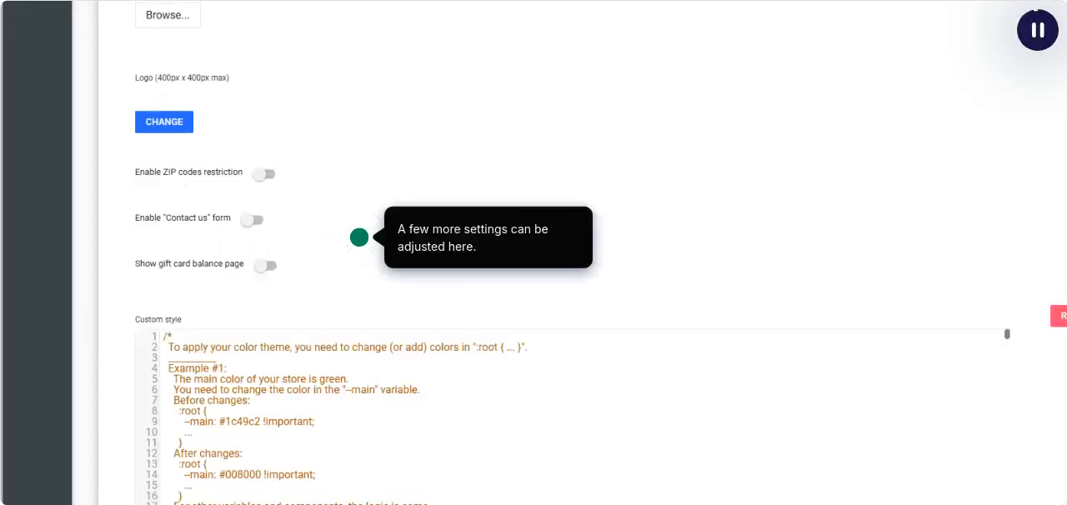
scroll("down", 3)
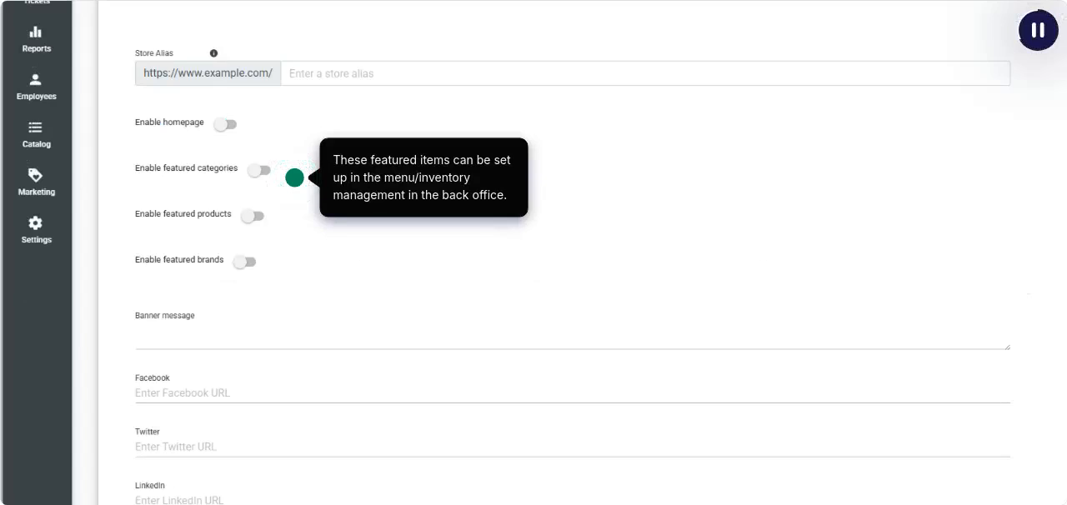
Browse Store Info and the Menu records, ending on Pages with two unpublished system pages
scroll("down", 3)
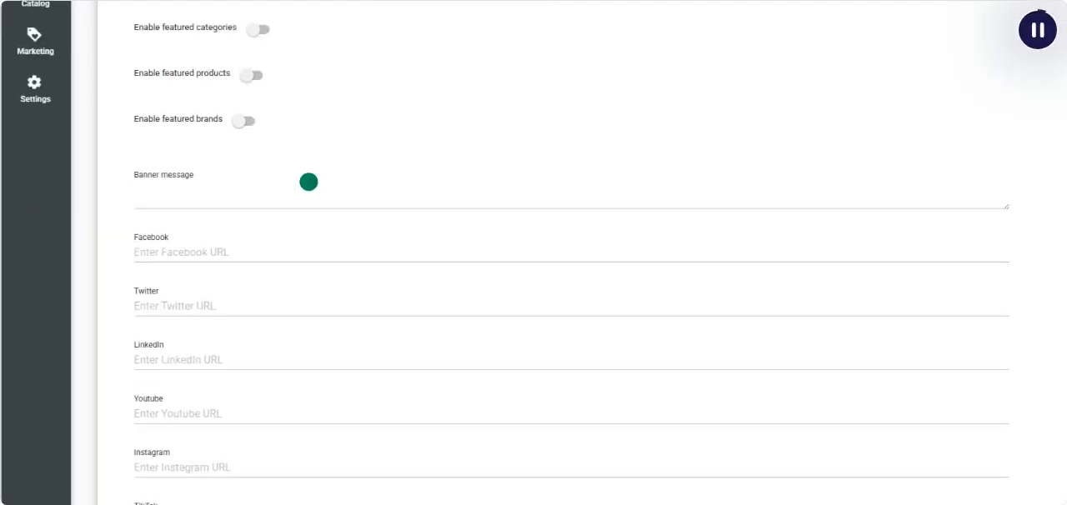
scroll("down", 3)
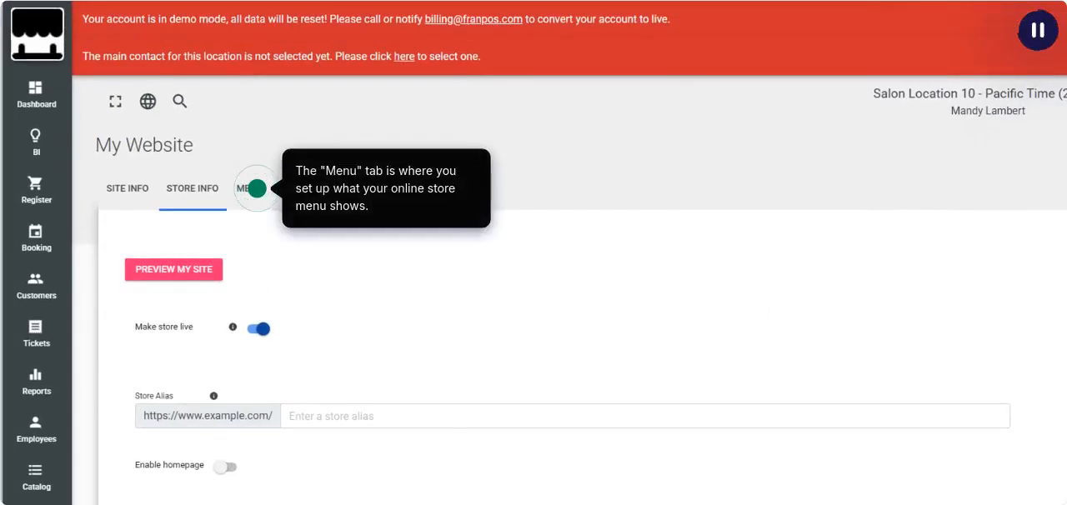
left_click(249, 188)
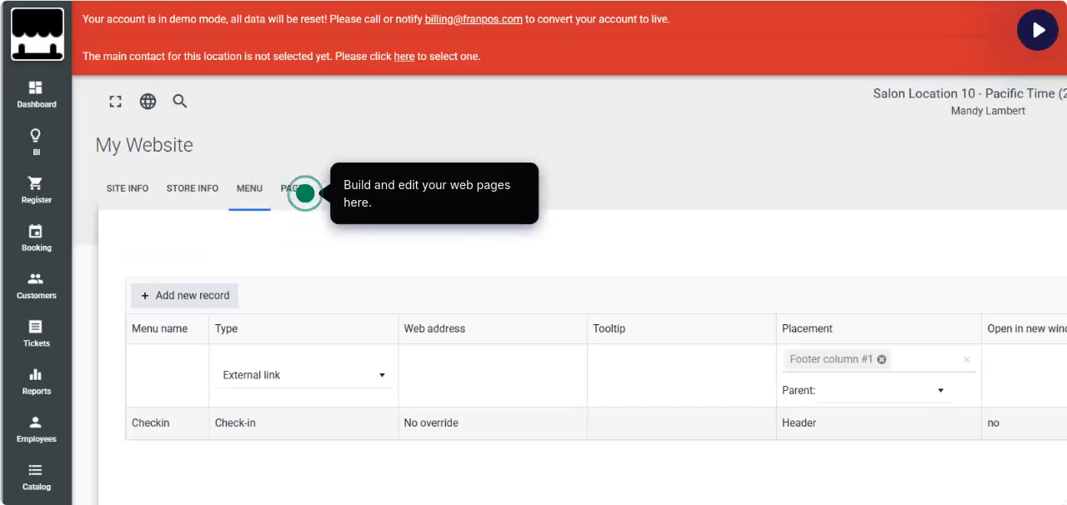
left_click(291, 190)
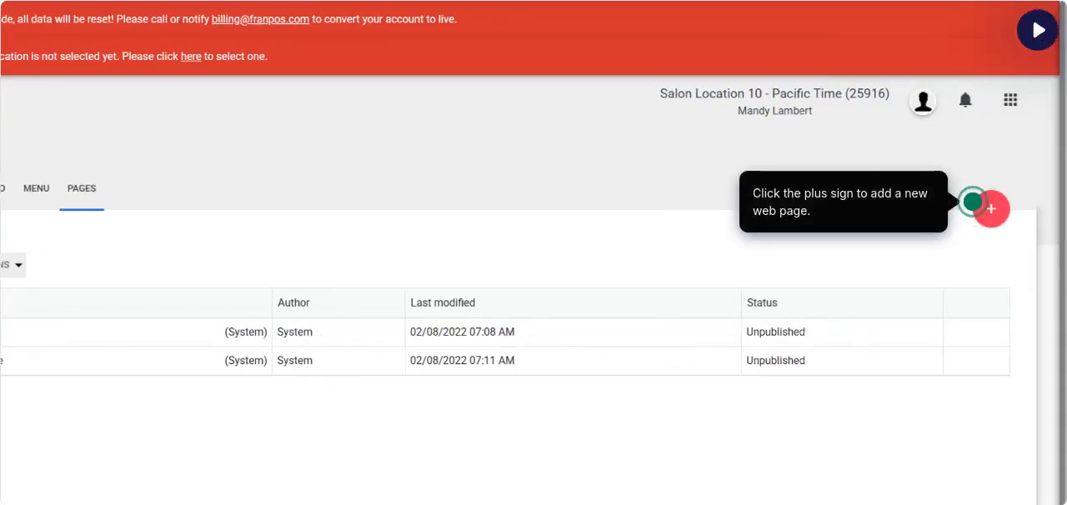
Add a new web page, view its SEO settings, and open it in Edit Content
left_click(991, 209)
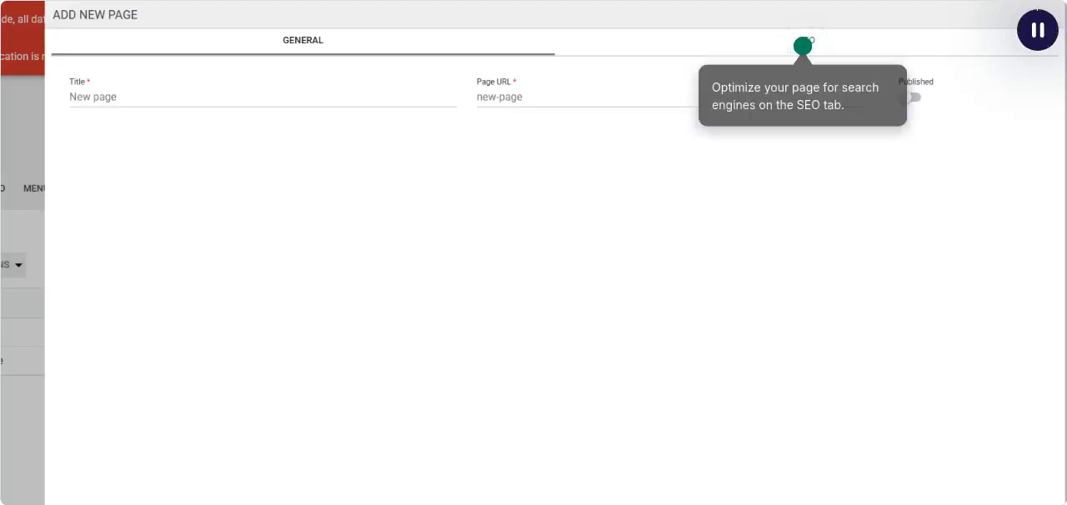
left_click(828, 40)
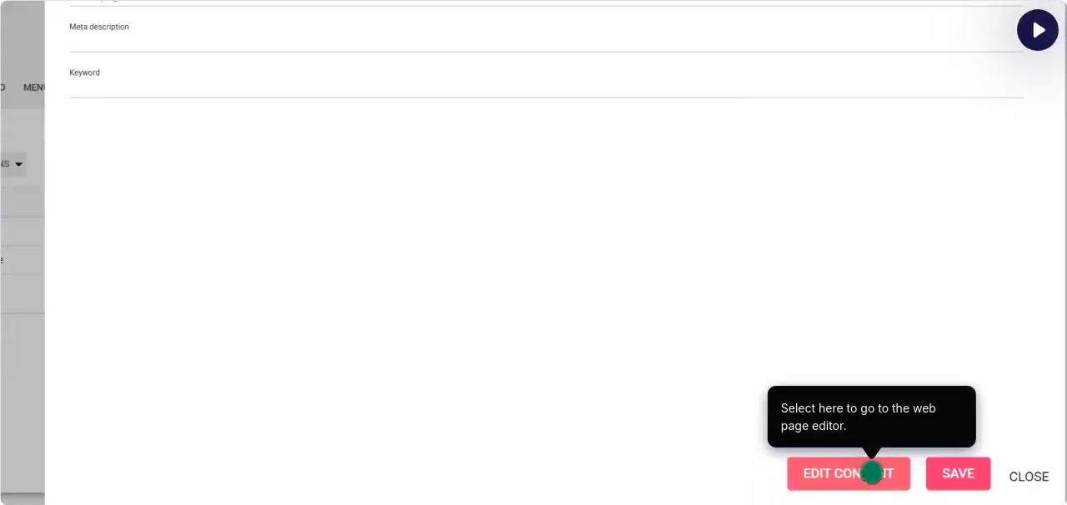
left_click(847, 473)
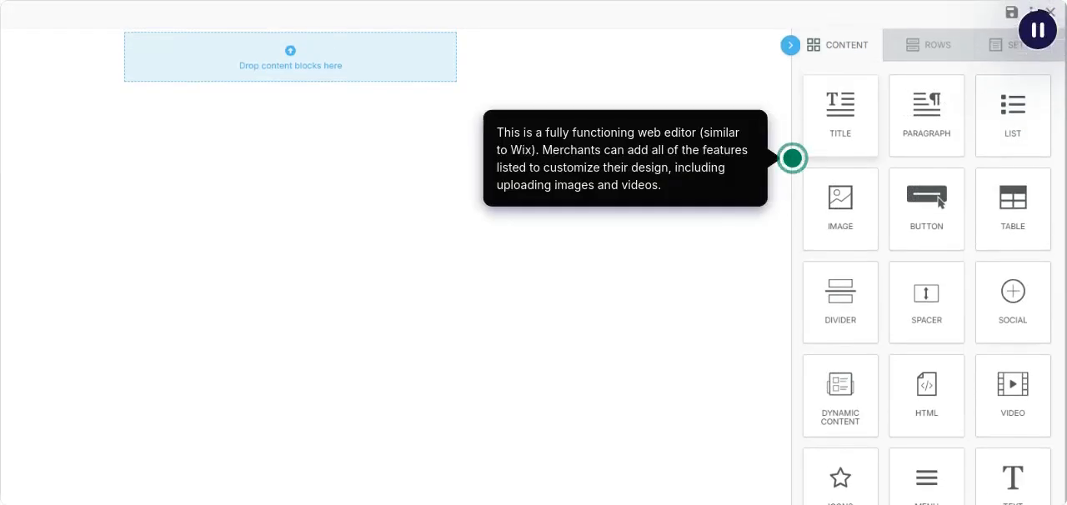